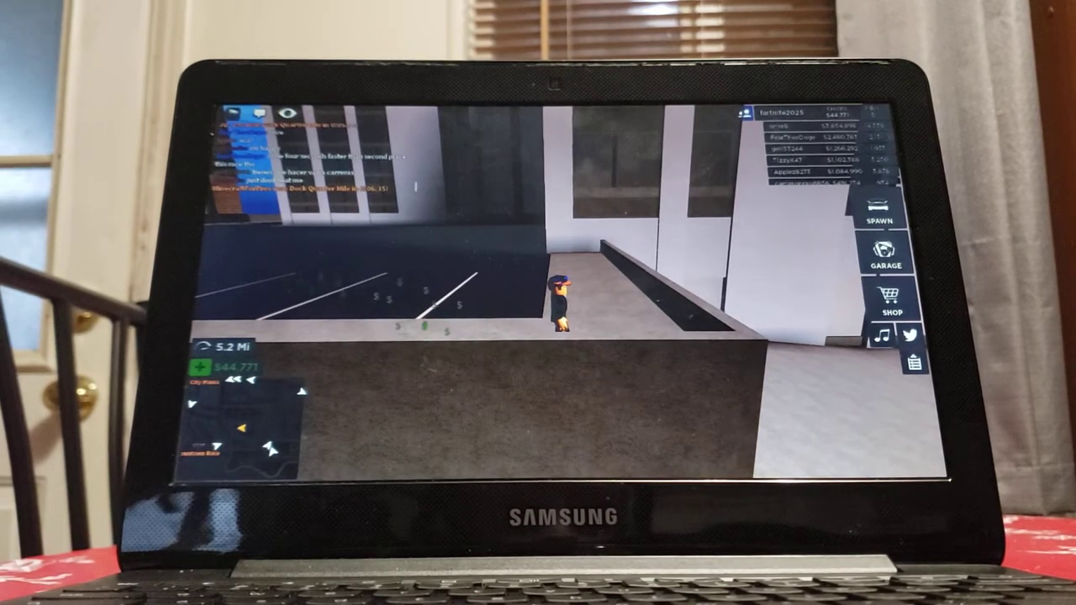
# Walk the avatar through the dealership interior toward the exit opening outdoors
pyautogui.click(883, 217)
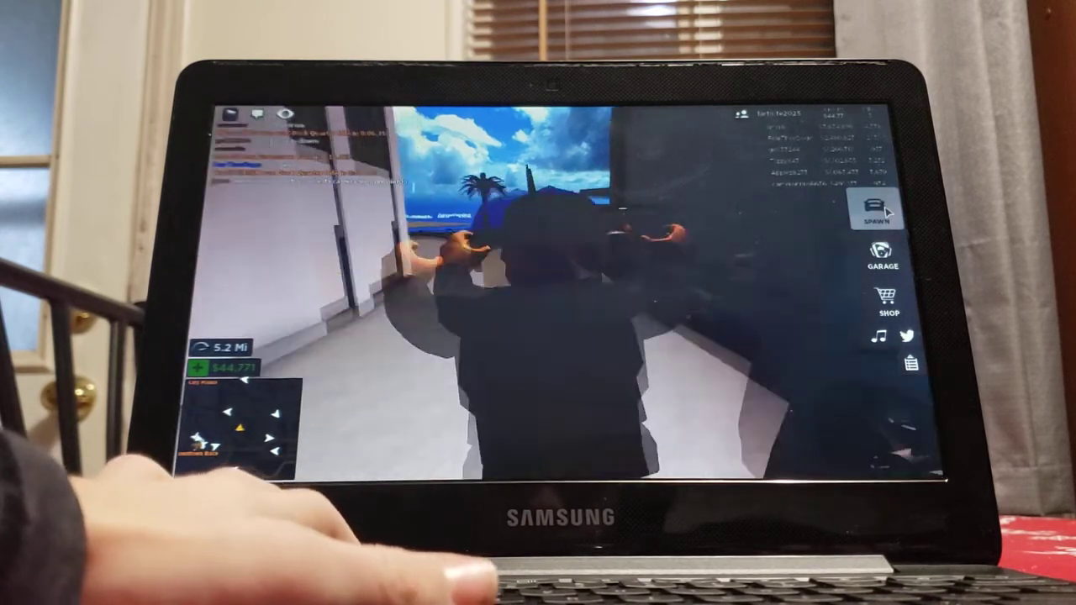
# Spawn the orange muscle car, get in, and drive it onto the highway beside the dealership
pyautogui.click(874, 215)
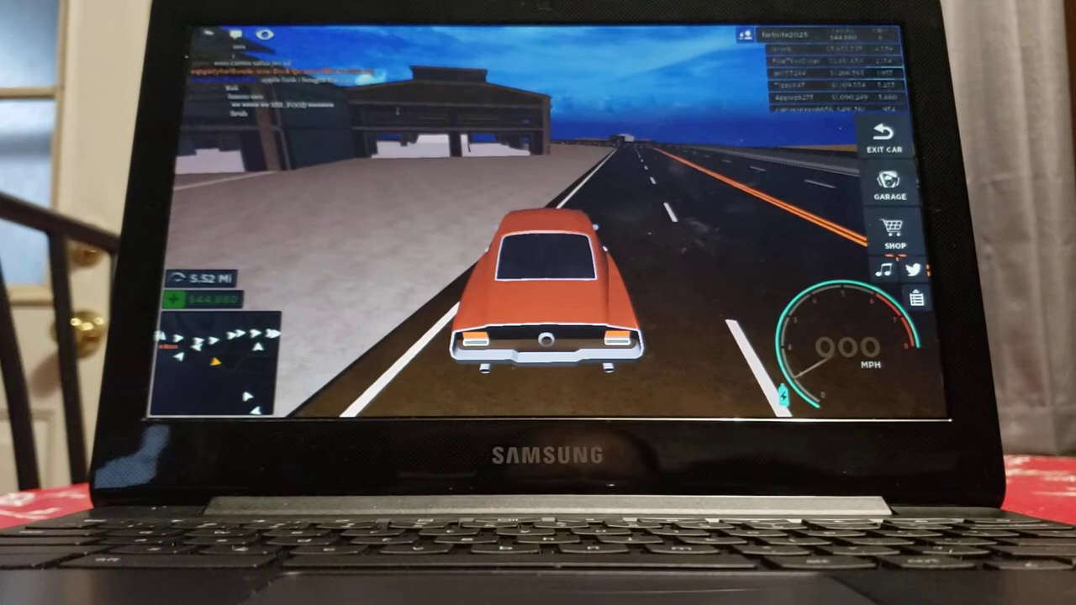
pyautogui.click(872, 266)
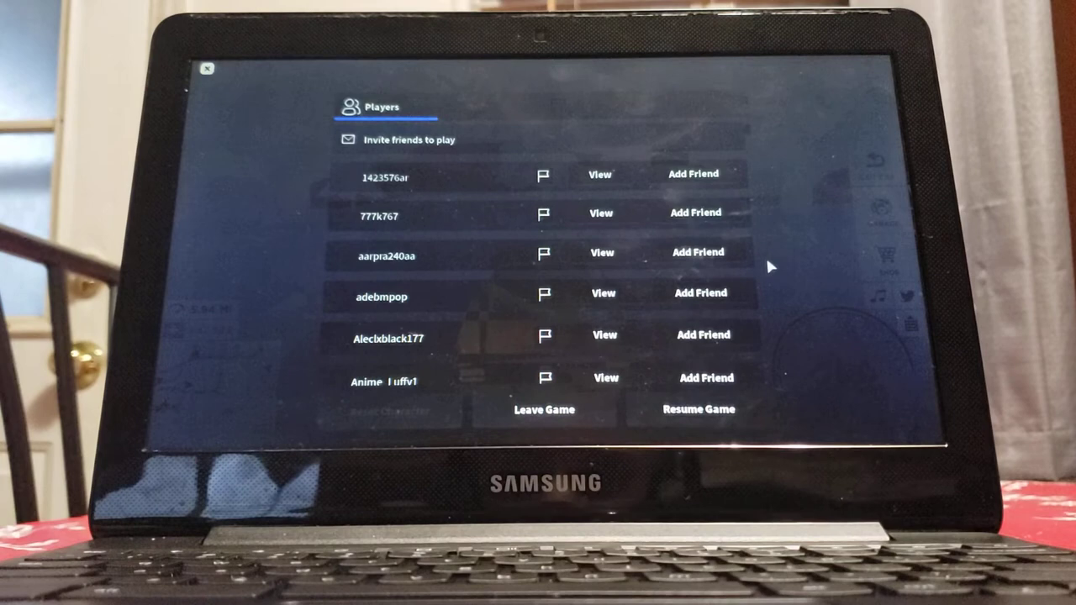
pyautogui.moveTo(544, 410)
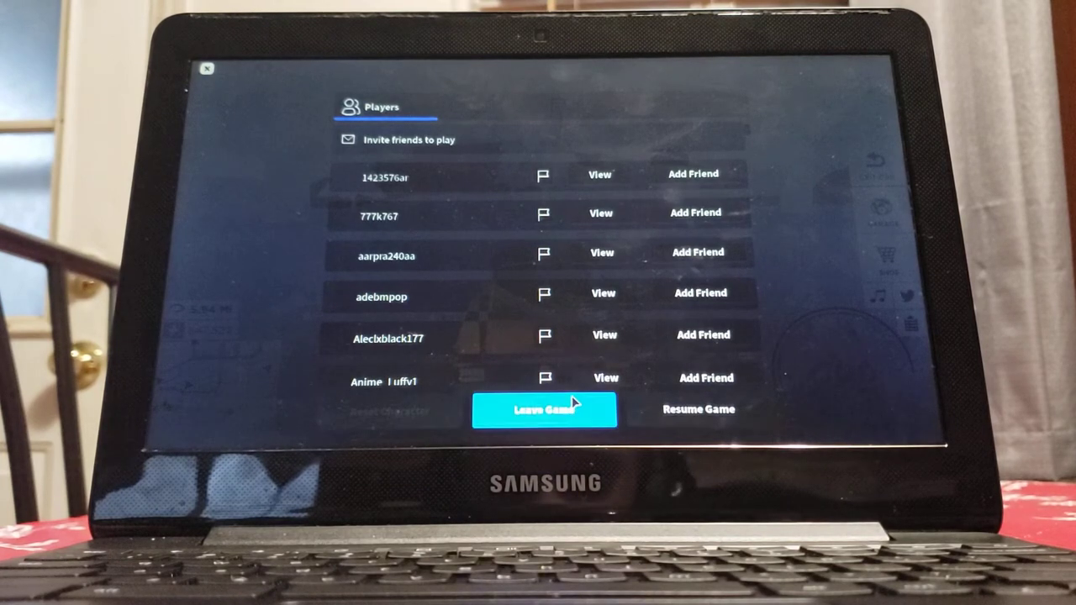
# Leave Vehicle Simulator, dismiss the Driving Simulator popup, and scroll the vehicle simulator search results
pyautogui.click(545, 410)
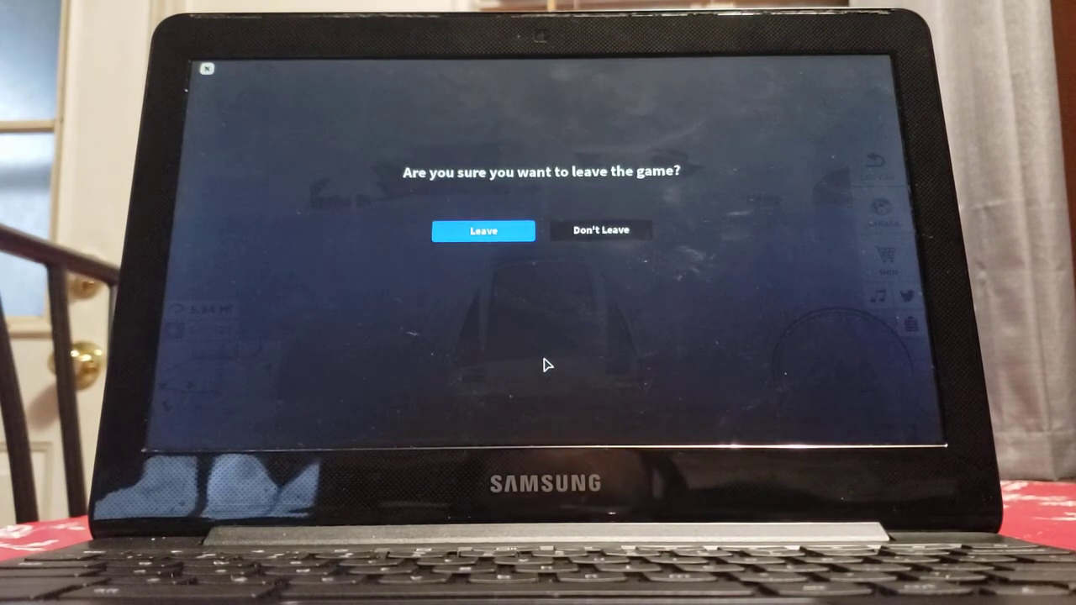
pyautogui.moveTo(481, 239)
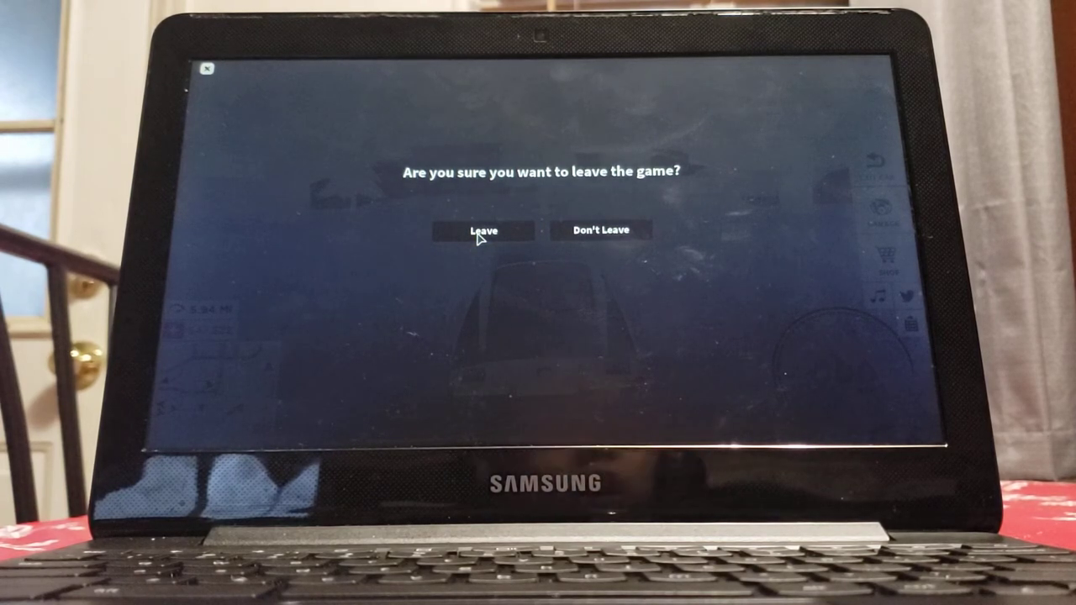
pyautogui.click(481, 228)
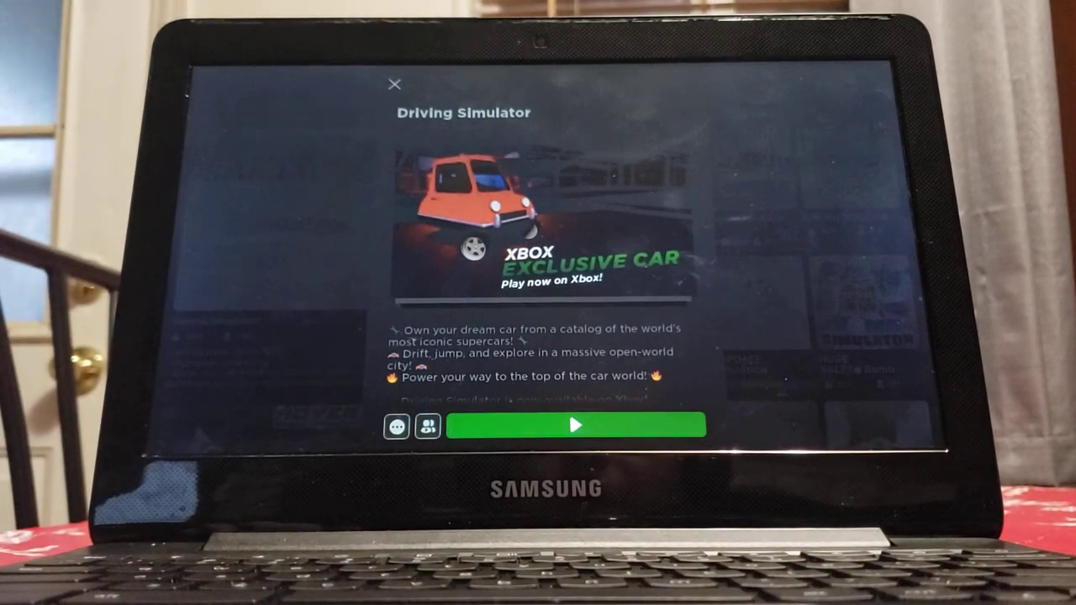
pyautogui.click(393, 84)
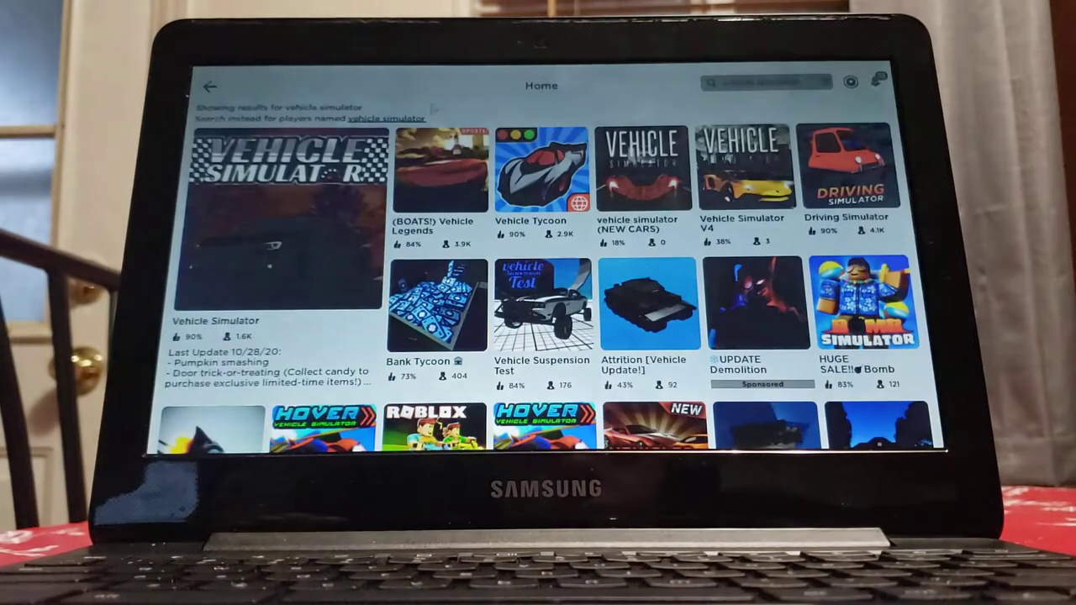
pyautogui.scroll(-3)
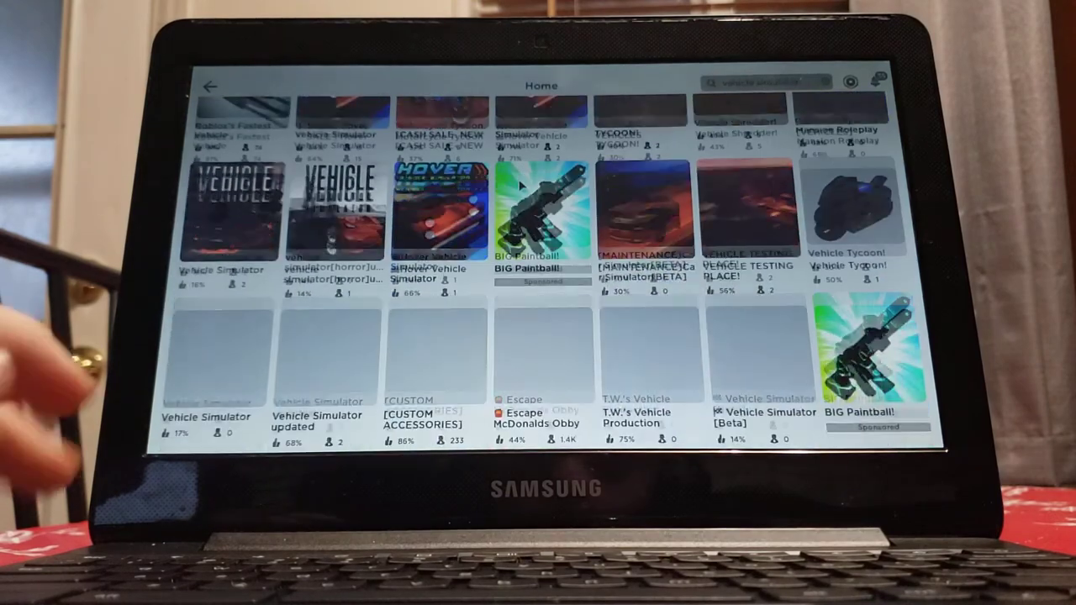